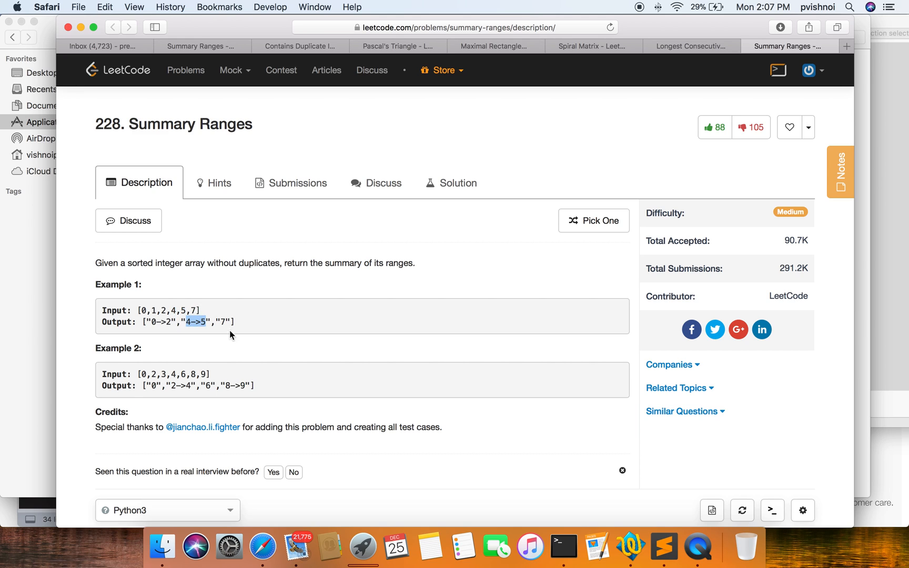
scroll(down, 3)
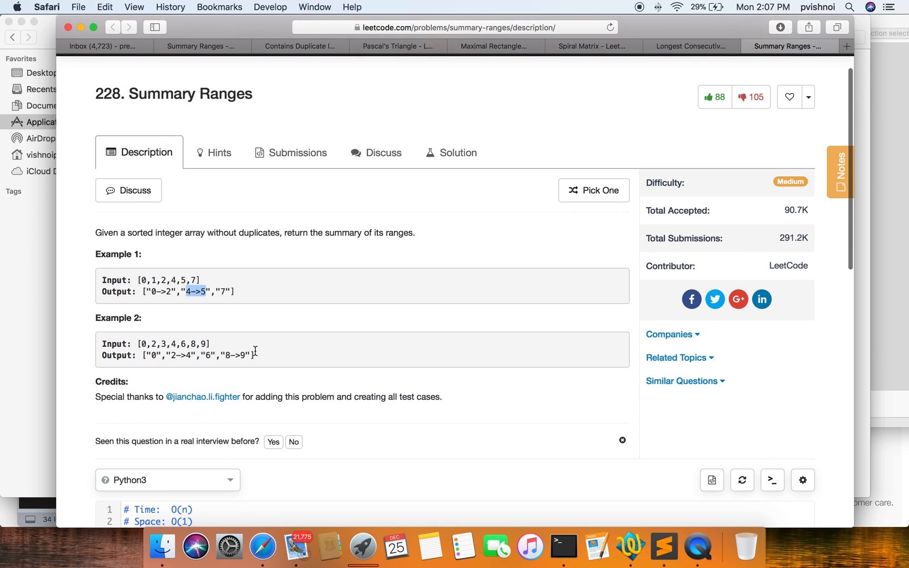
click(664, 545)
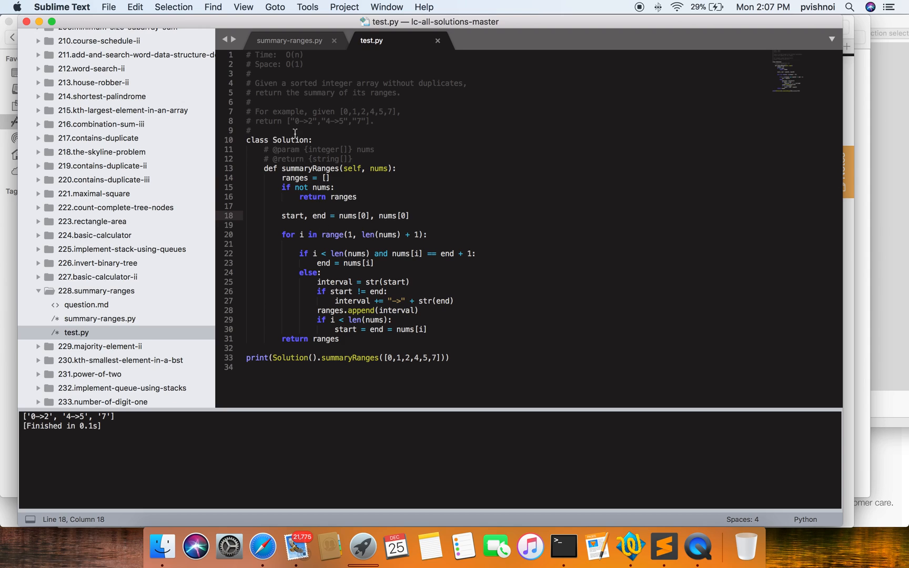
double_click(309, 169)
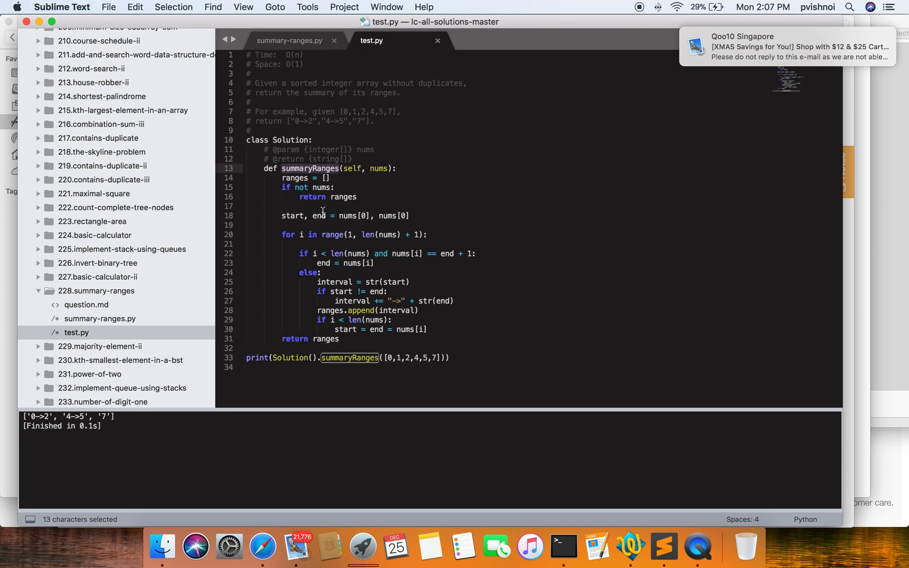
mouse_move(330, 156)
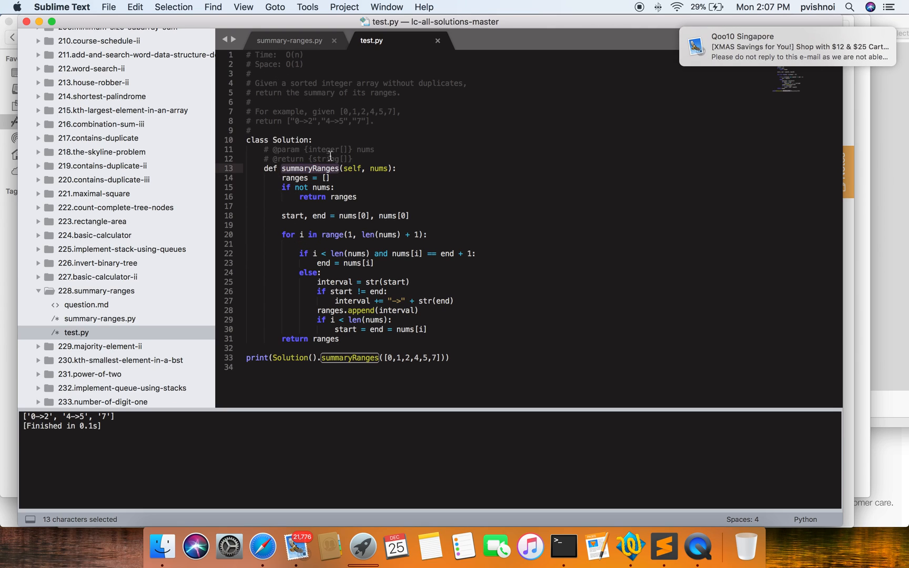
mouse_move(258, 55)
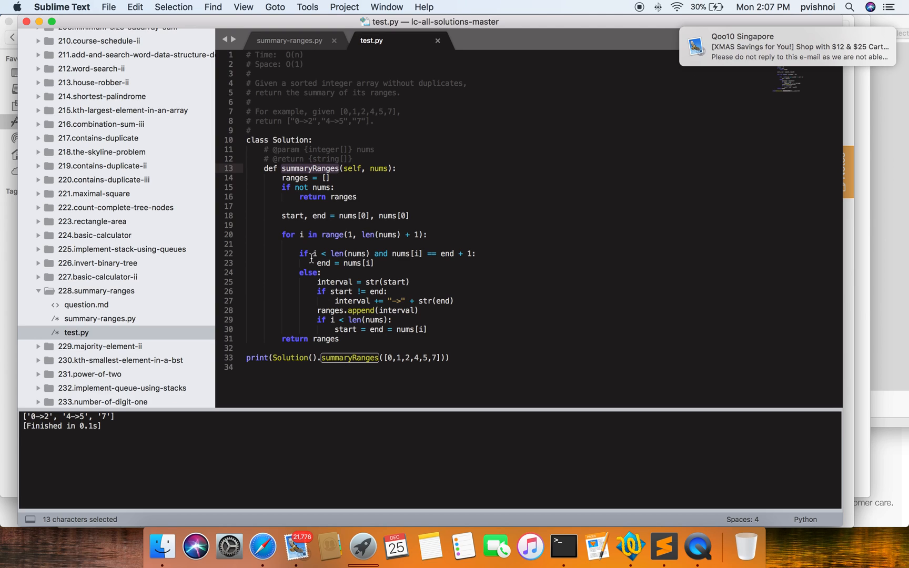
mouse_move(306, 206)
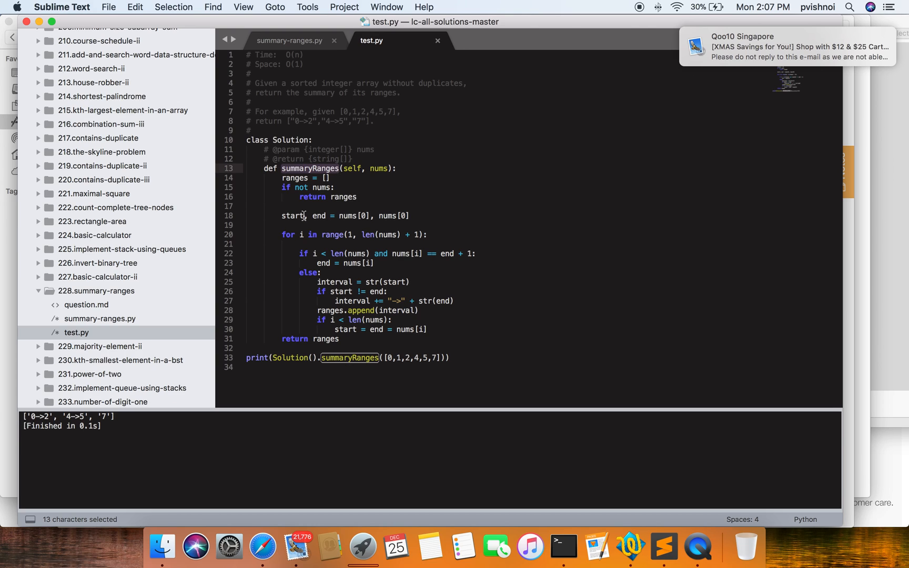
mouse_move(293, 87)
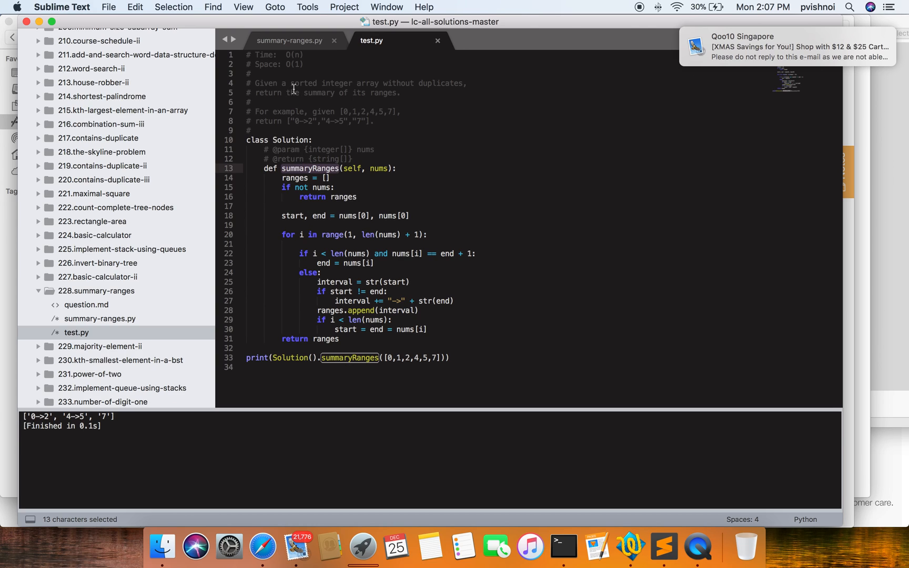
mouse_move(346, 217)
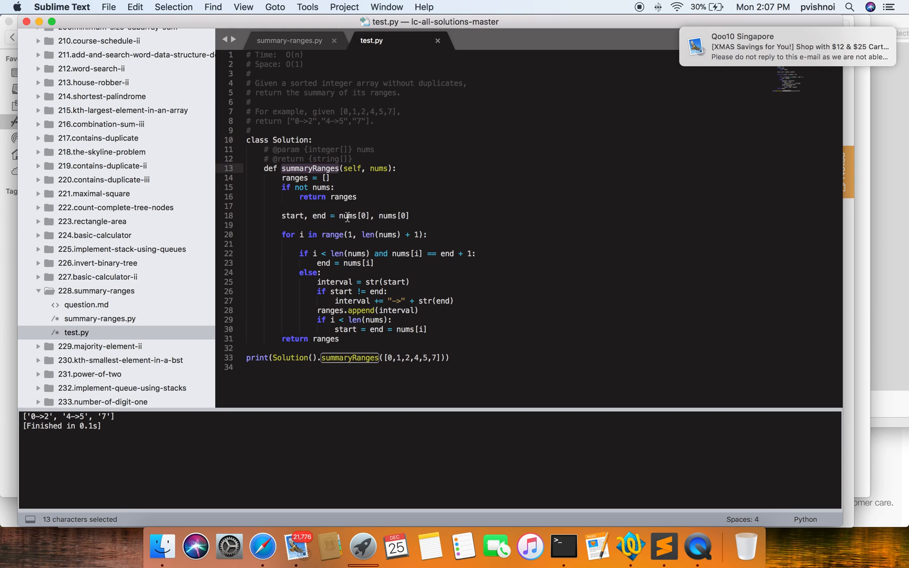
mouse_move(311, 158)
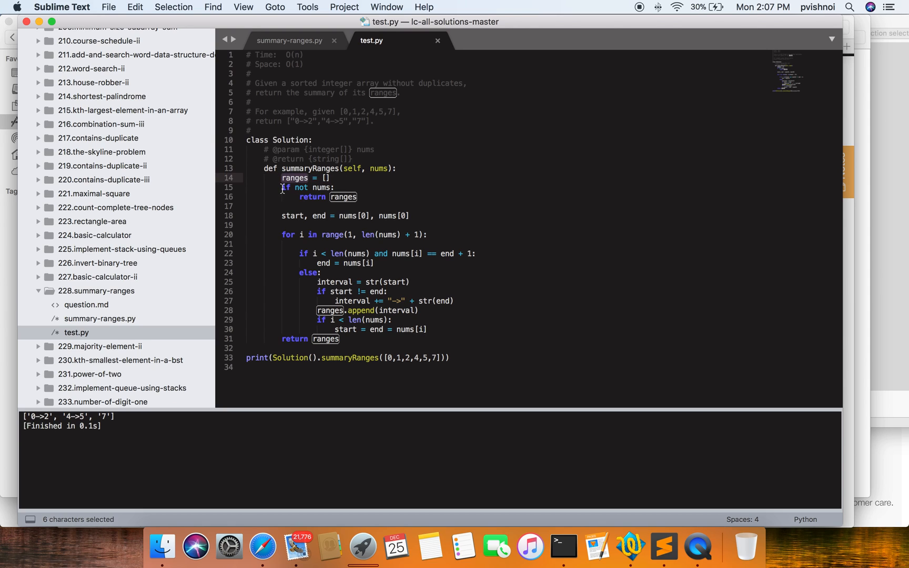
mouse_move(374, 212)
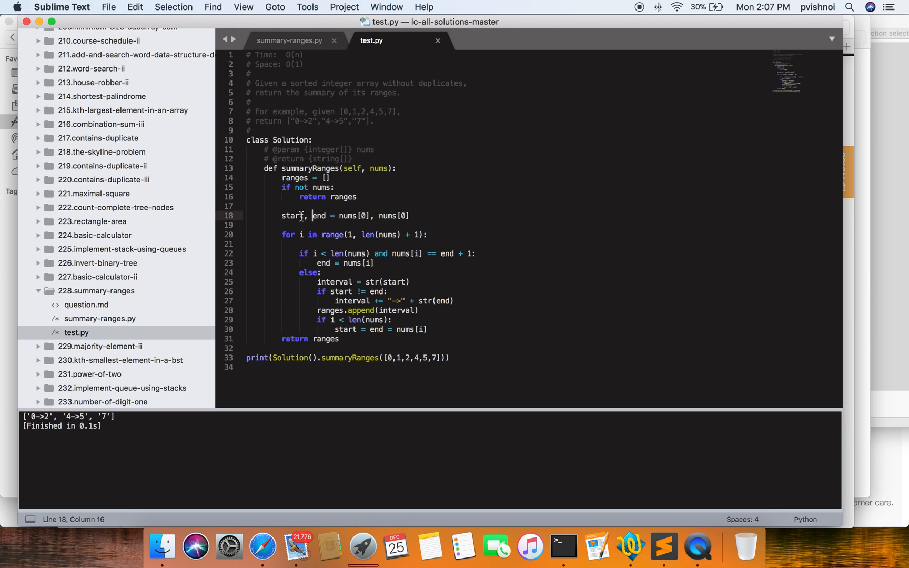
mouse_move(374, 222)
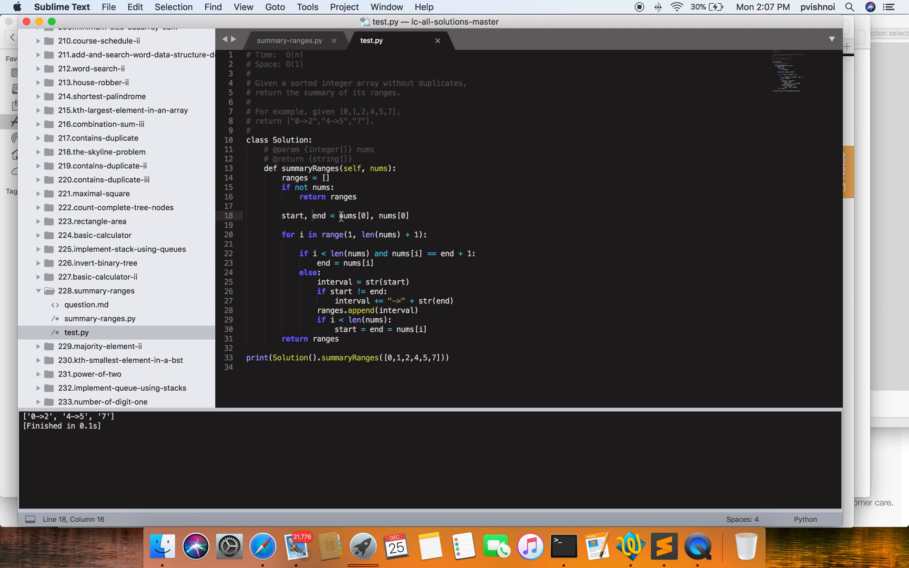
drag(339, 216, 410, 216)
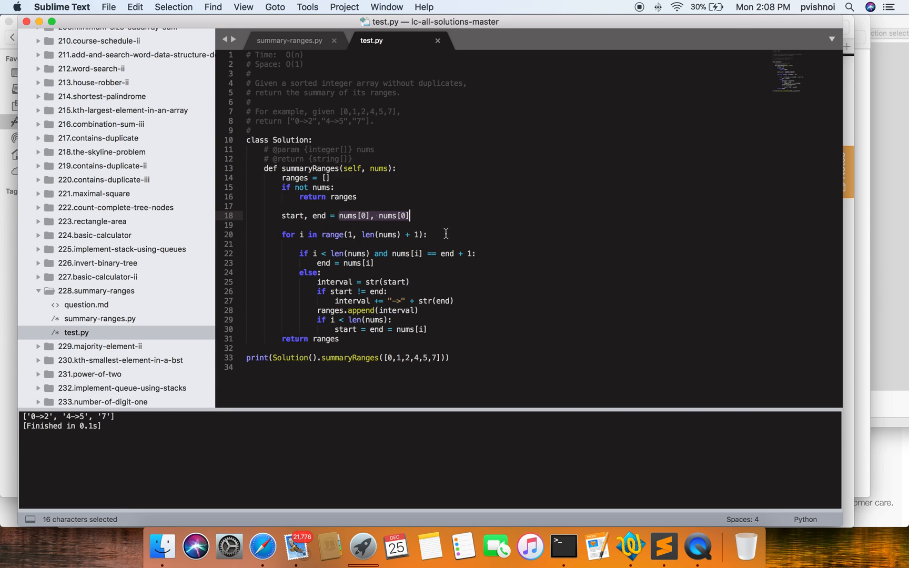
drag(410, 216, 426, 235)
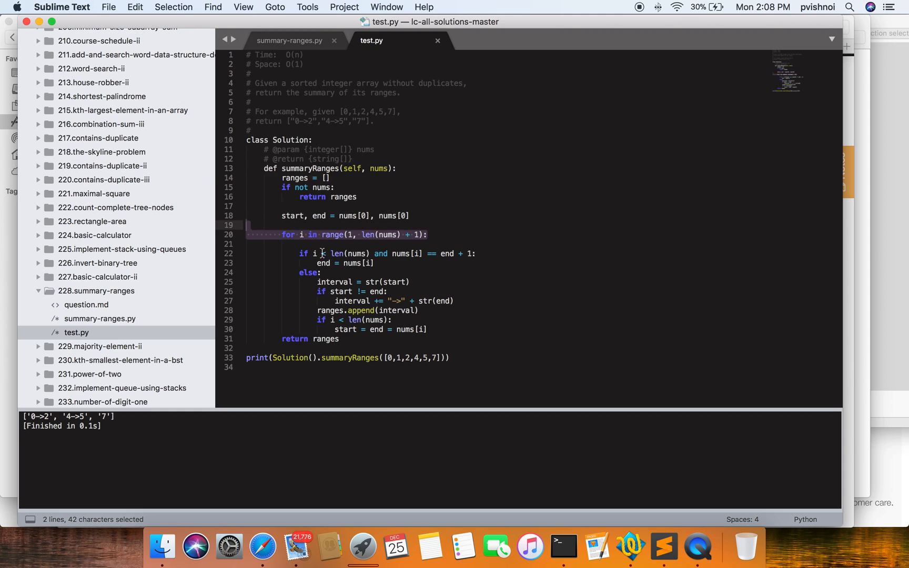
click(376, 253)
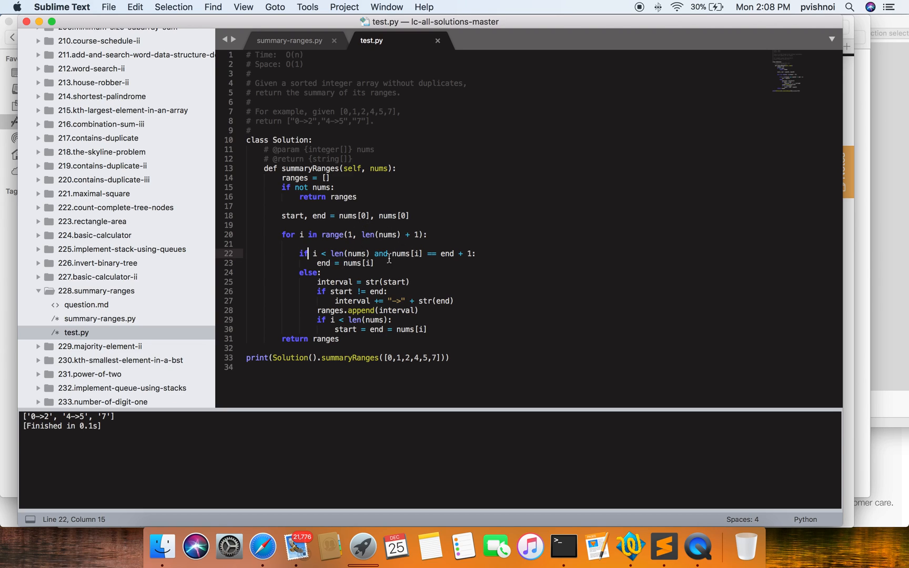
double_click(405, 254)
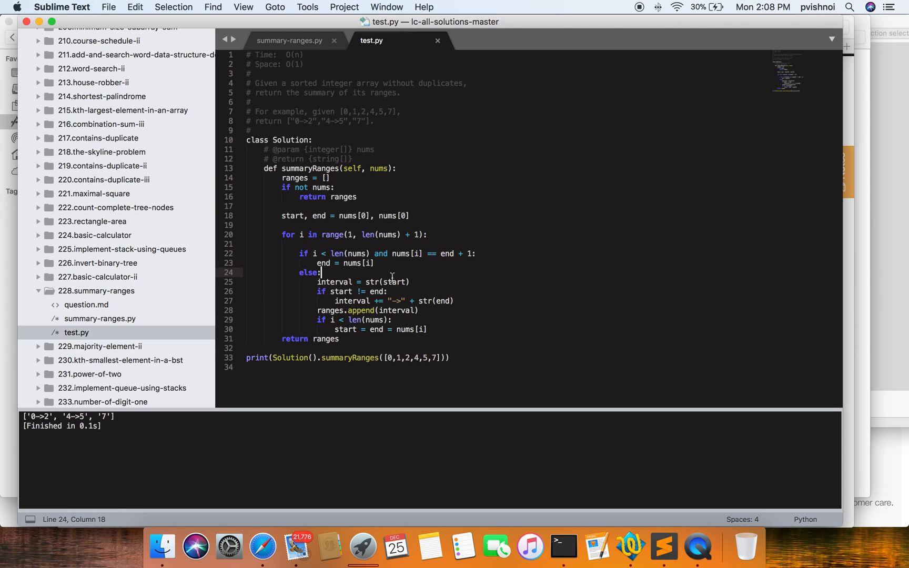
click(317, 291)
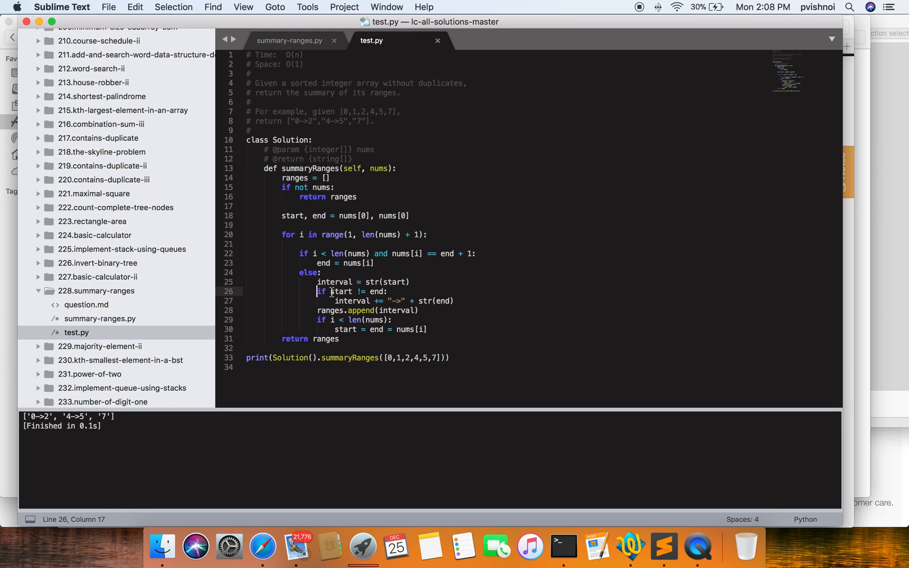
double_click(353, 301)
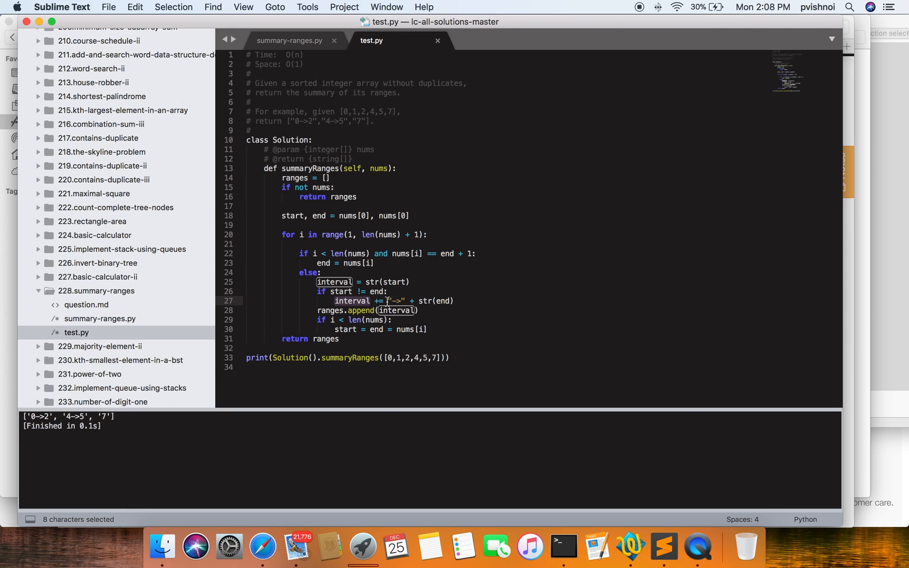
double_click(444, 301)
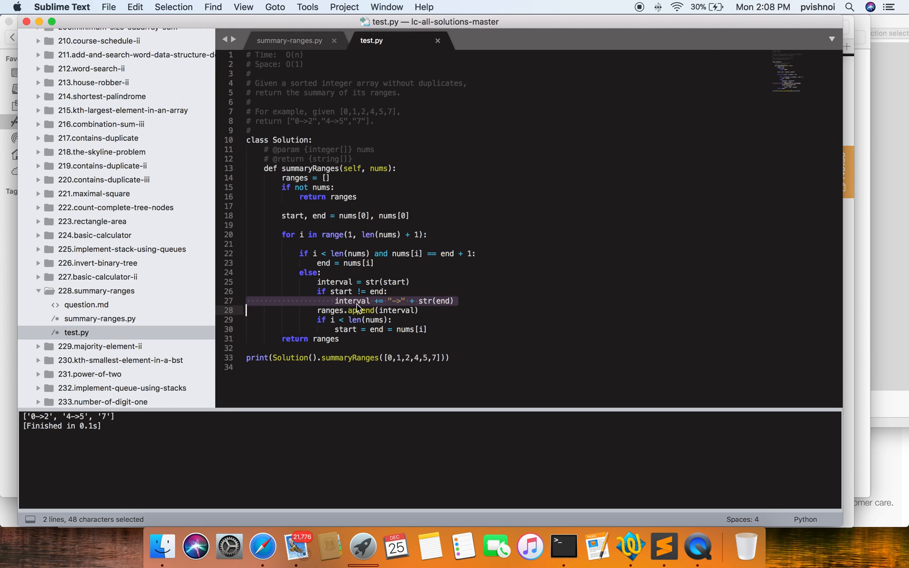
mouse_move(358, 311)
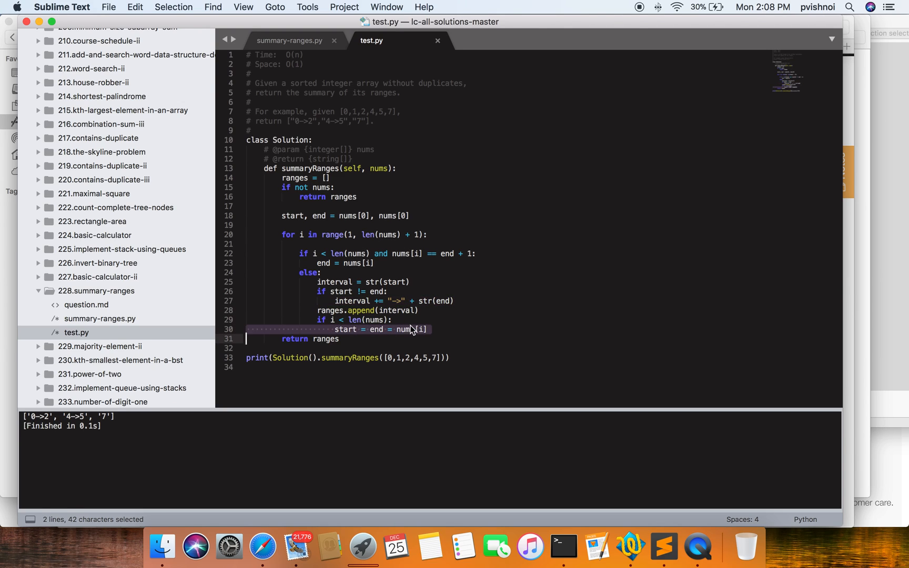
mouse_move(396, 354)
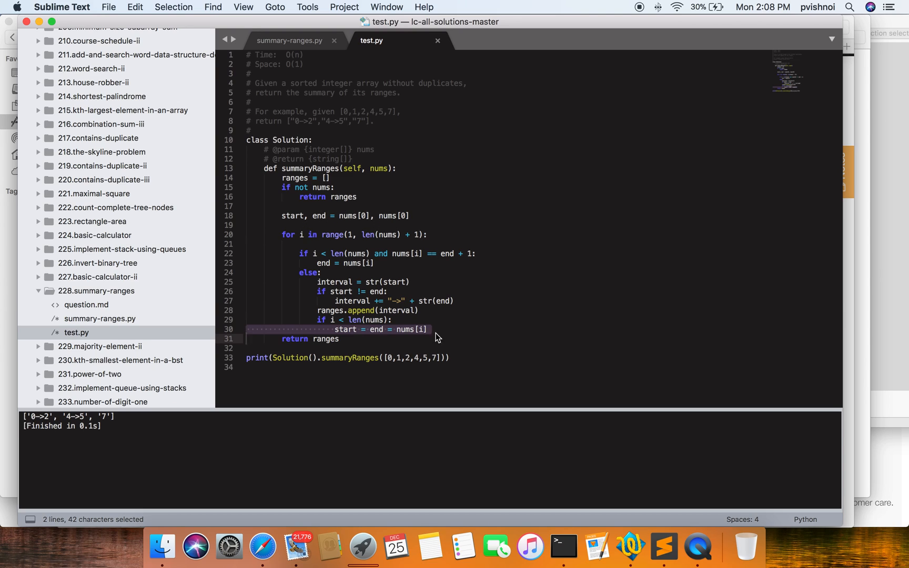
mouse_move(429, 356)
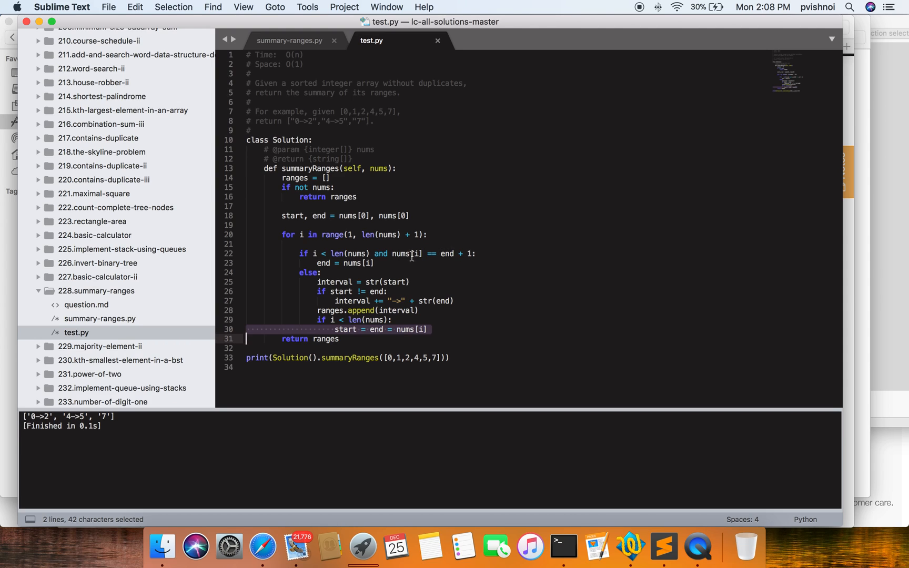
click(434, 255)
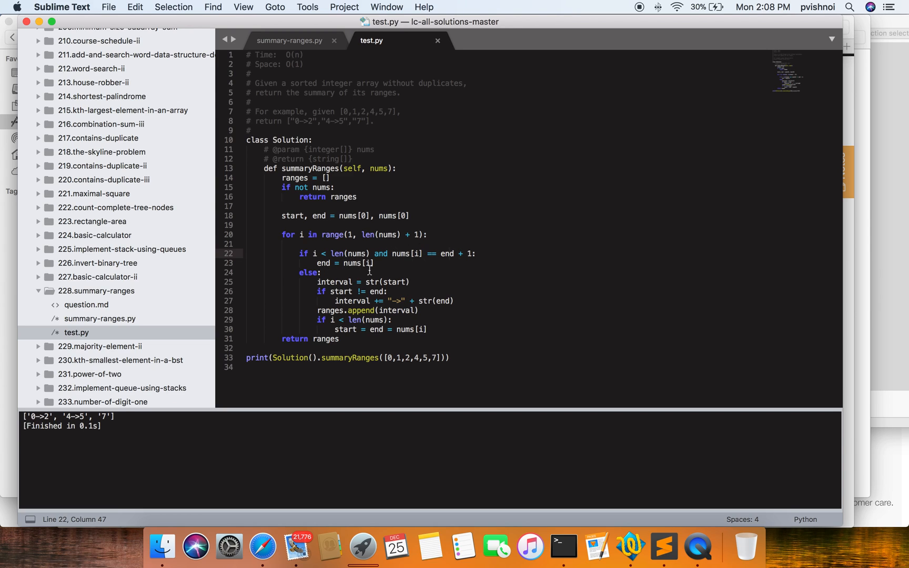
mouse_move(403, 351)
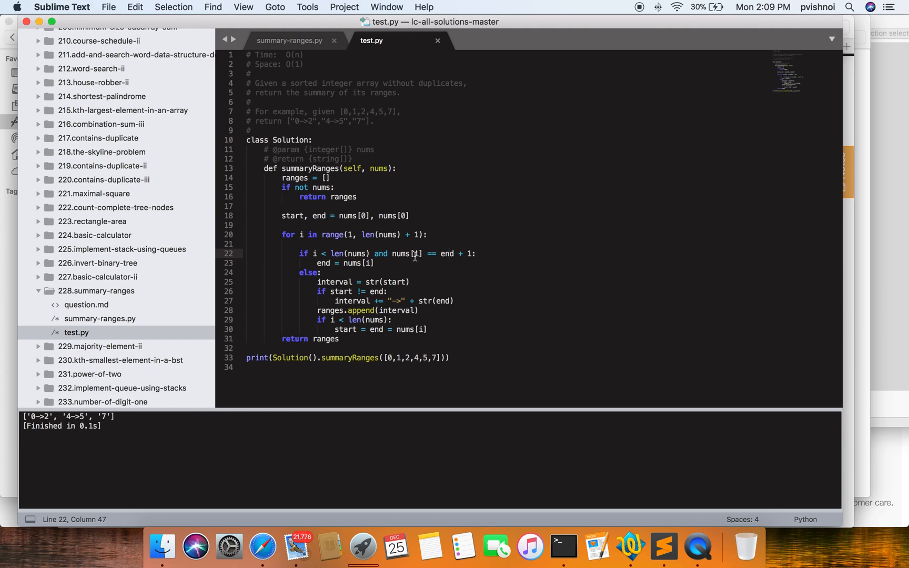
mouse_move(429, 254)
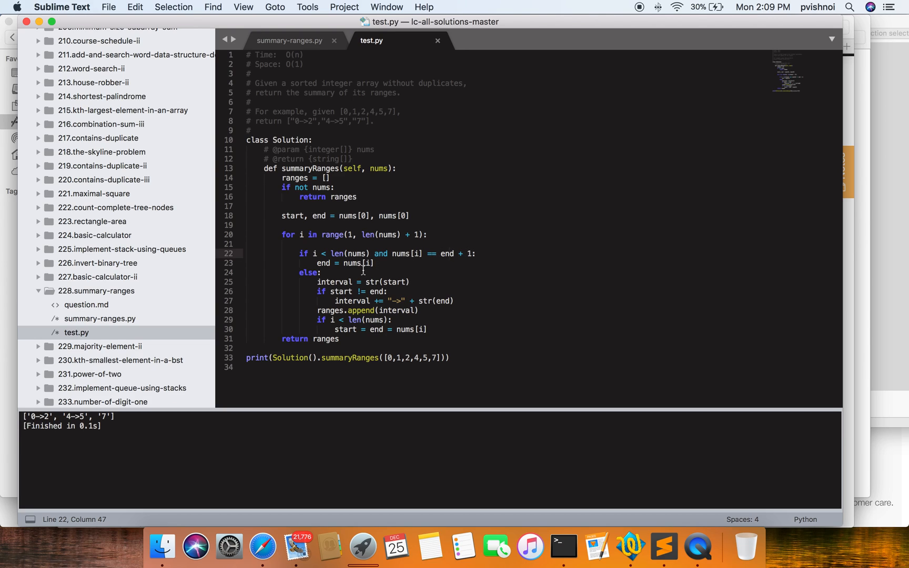
mouse_move(393, 332)
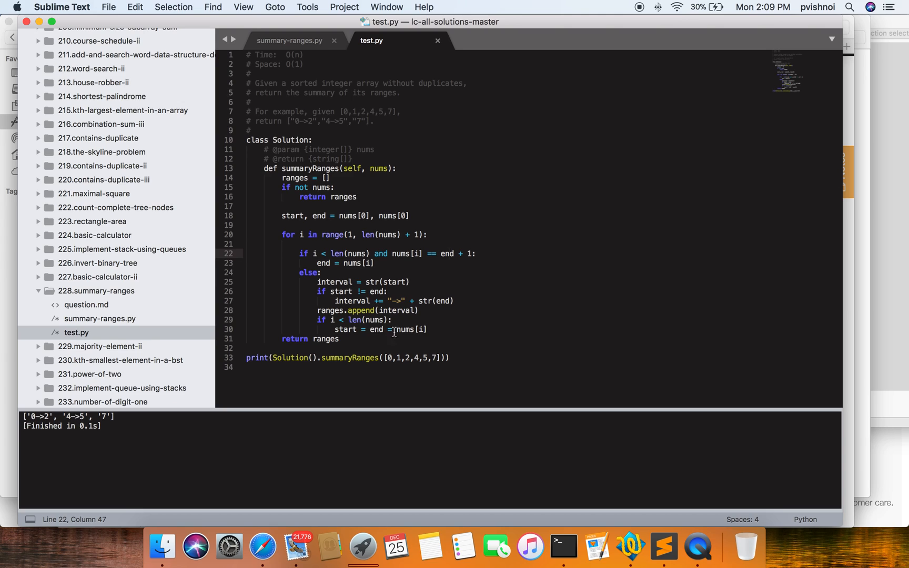
click(416, 358)
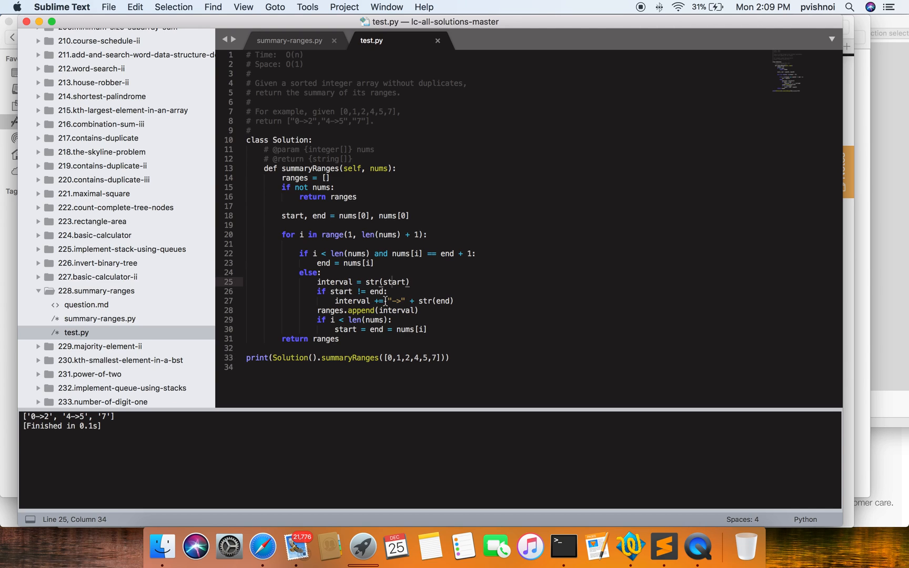
mouse_move(416, 301)
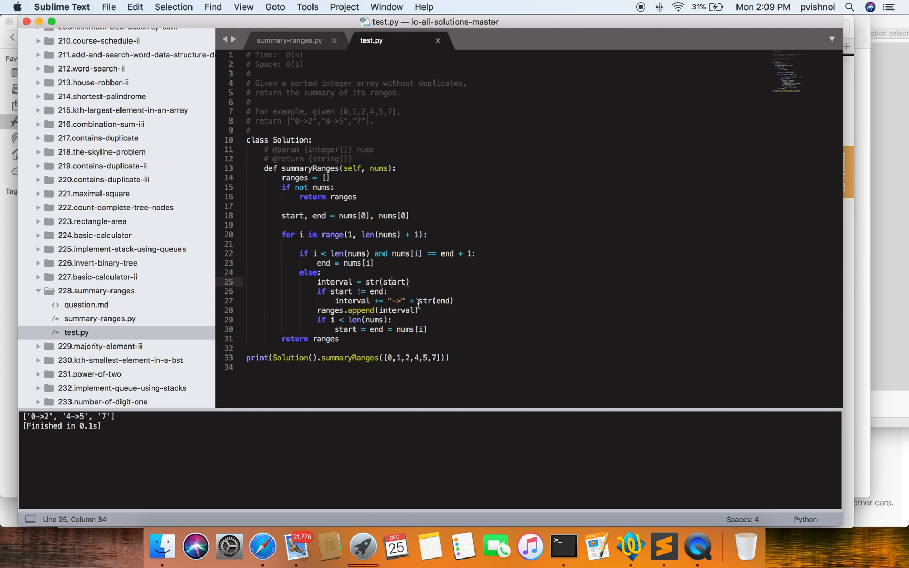
double_click(443, 301)
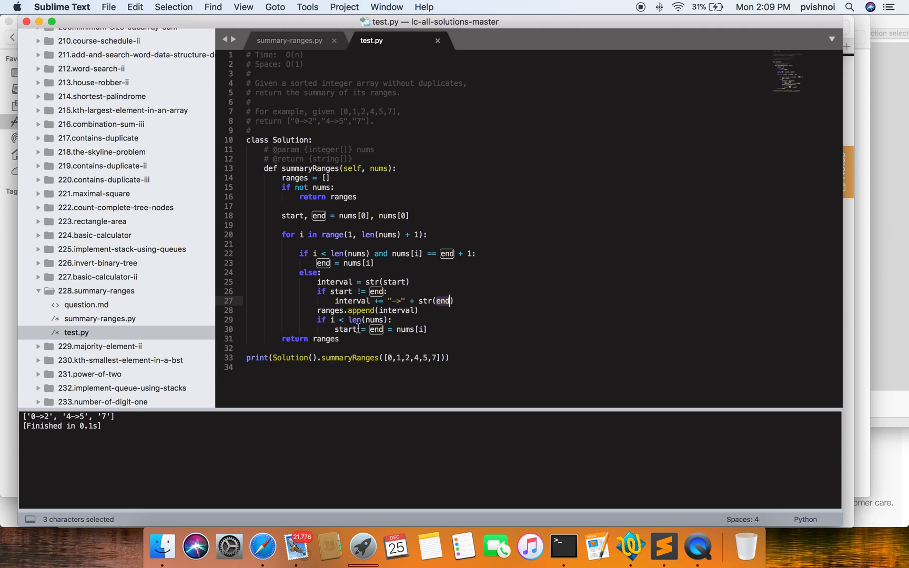
mouse_move(412, 325)
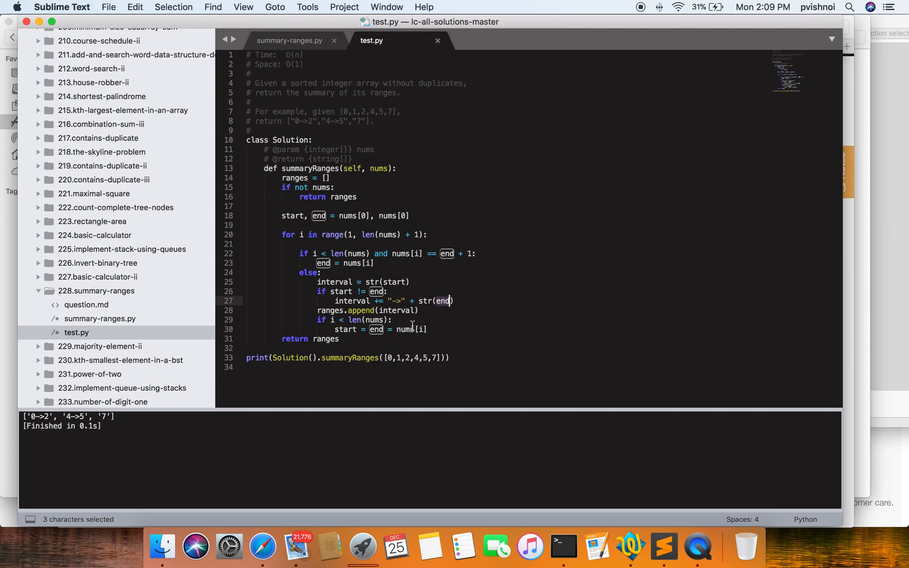